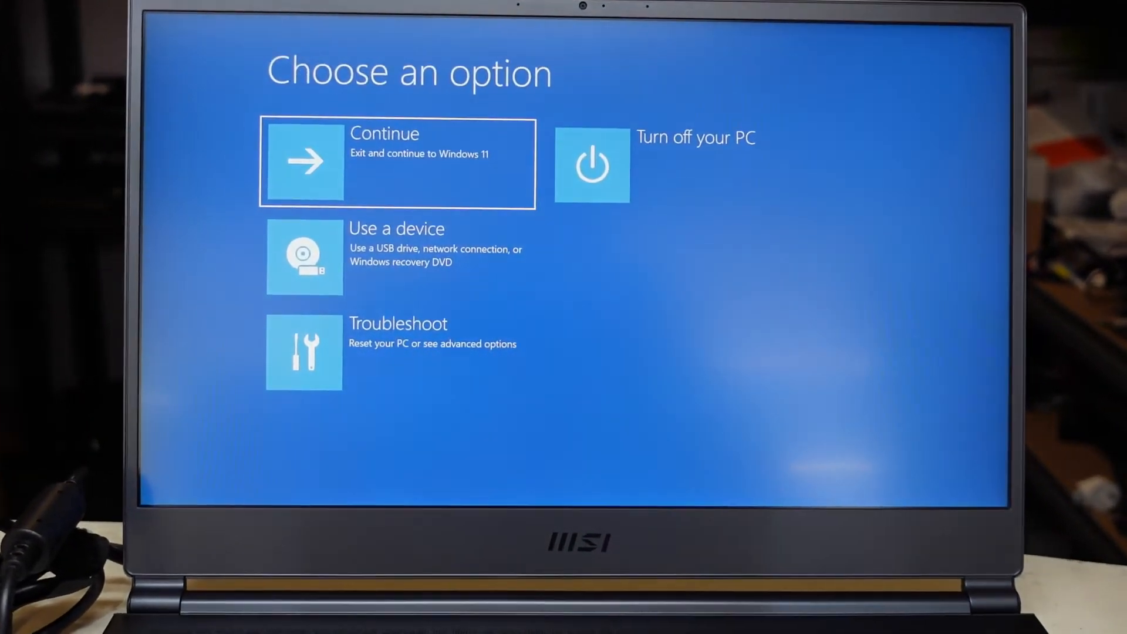
Navigate Troubleshoot > Advanced options > UEFI Firmware Settings to reboot into MSI Click BIOS.
left_click(395, 352)
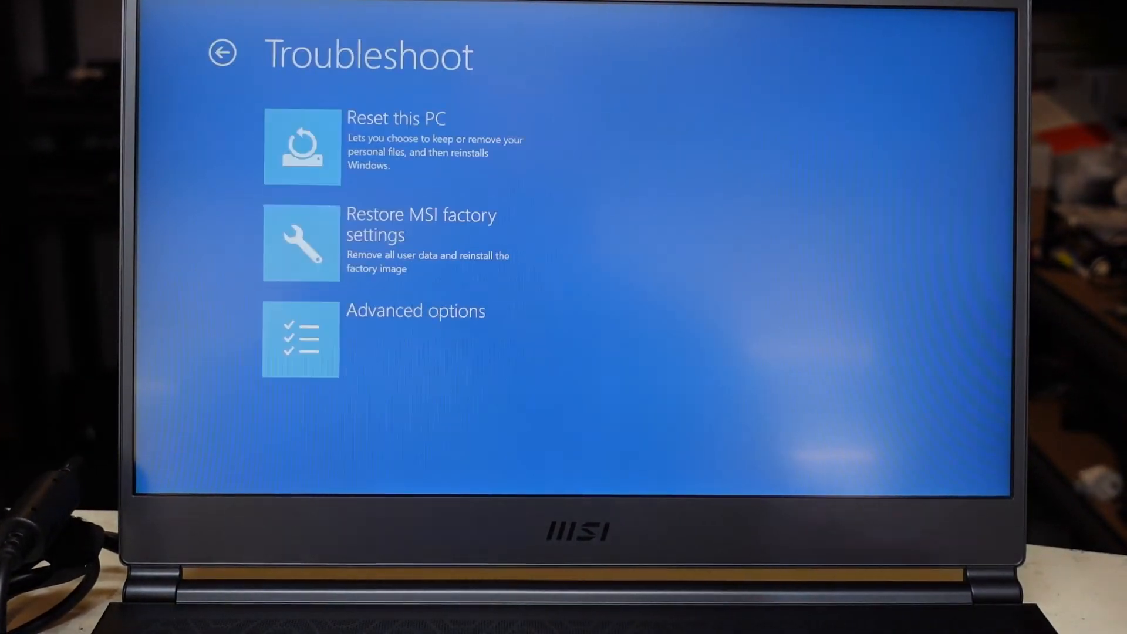
left_click(415, 310)
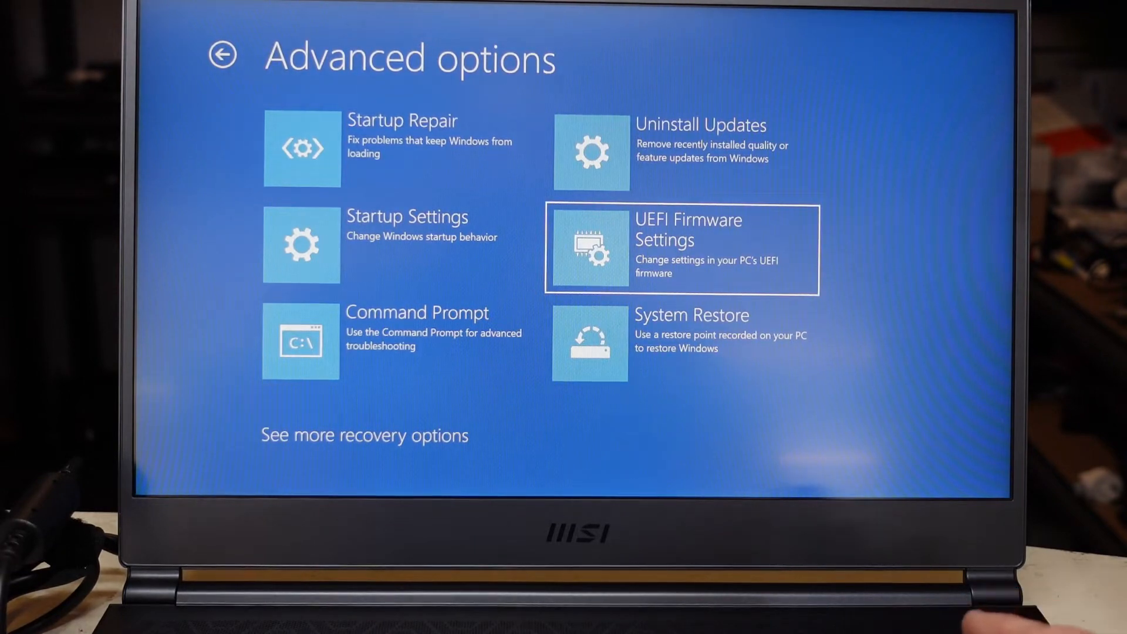
left_click(679, 247)
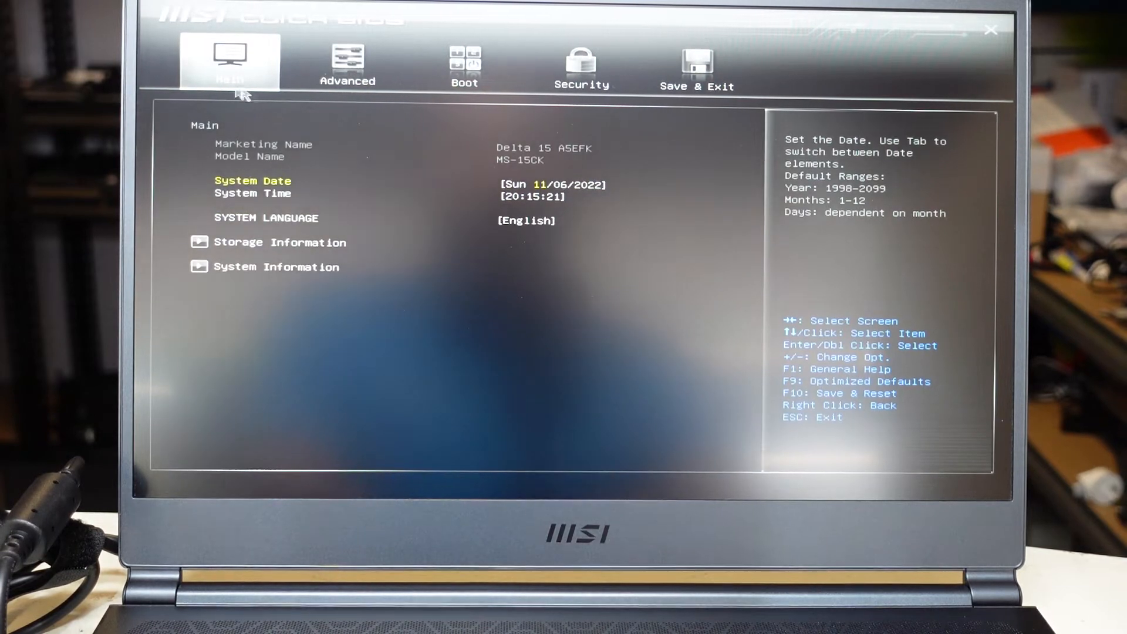
double_click(278, 266)
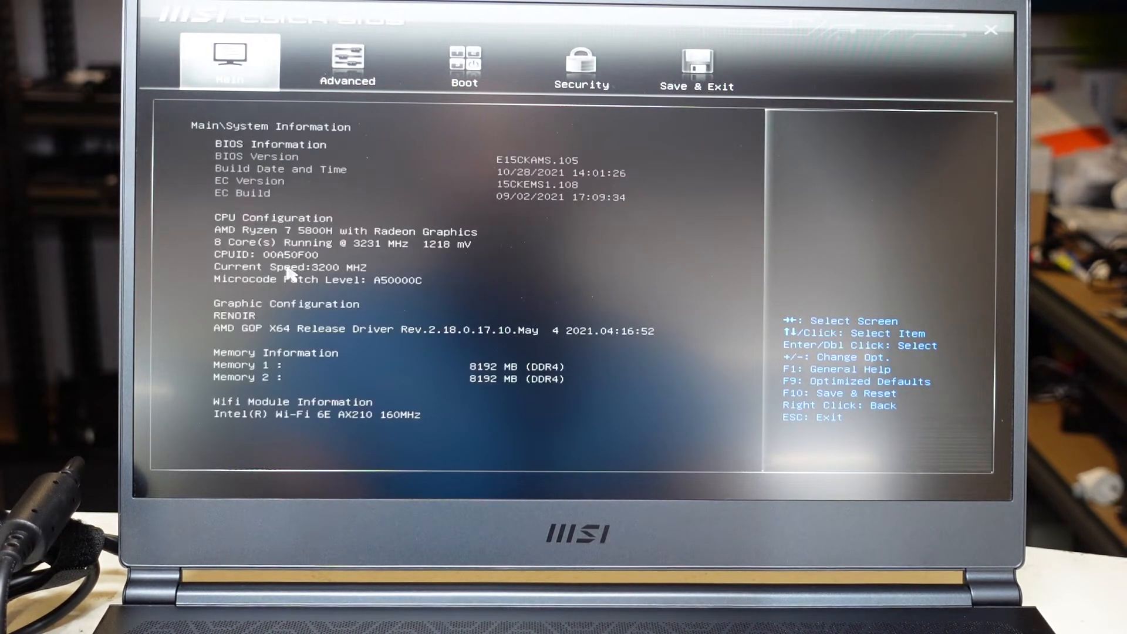
mouse_move(567, 170)
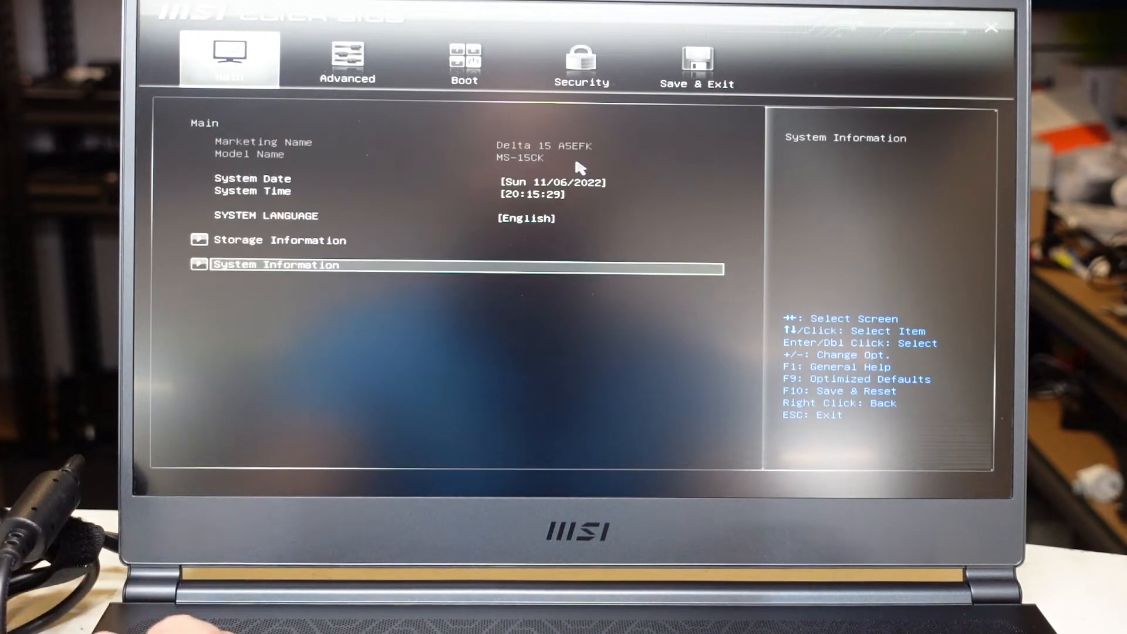
Launch UEFI BIOS Update from Advanced and select the USB drive's file system.
left_click(348, 61)
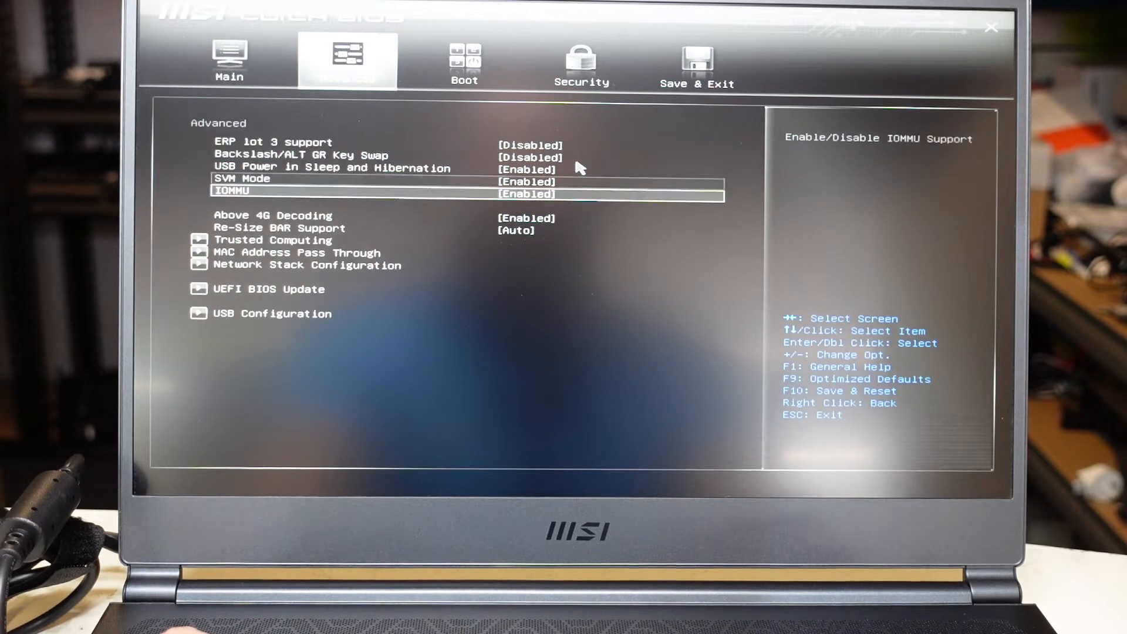
left_click(268, 289)
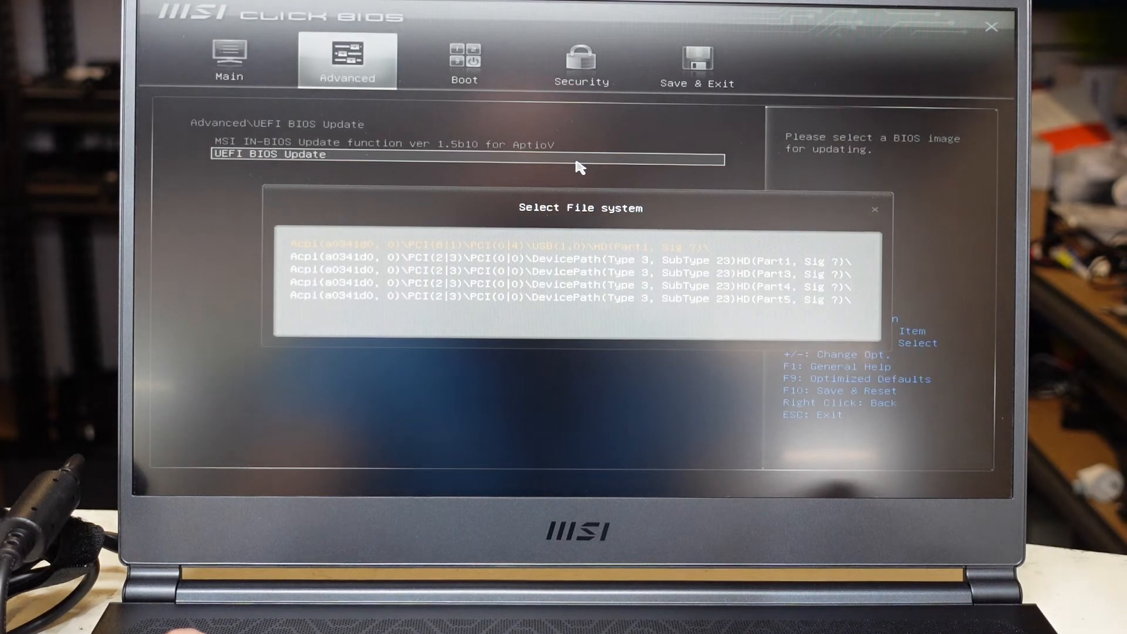
left_click(568, 273)
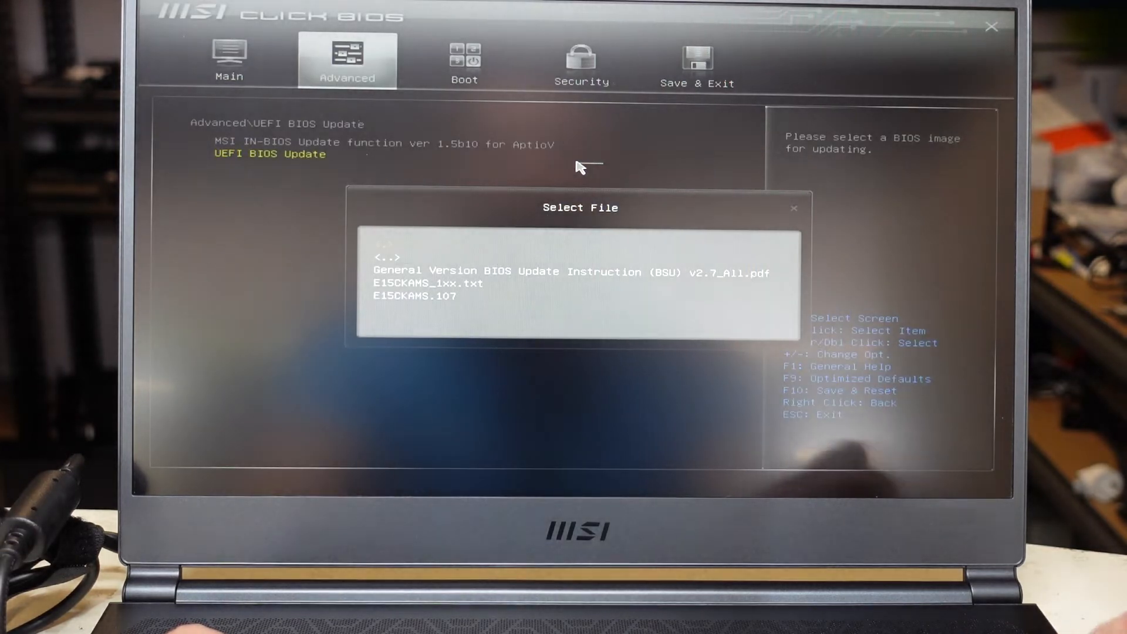
Select the E15CKAMS.107 image, confirm with Yes and OK to reach update block selection.
left_click(414, 296)
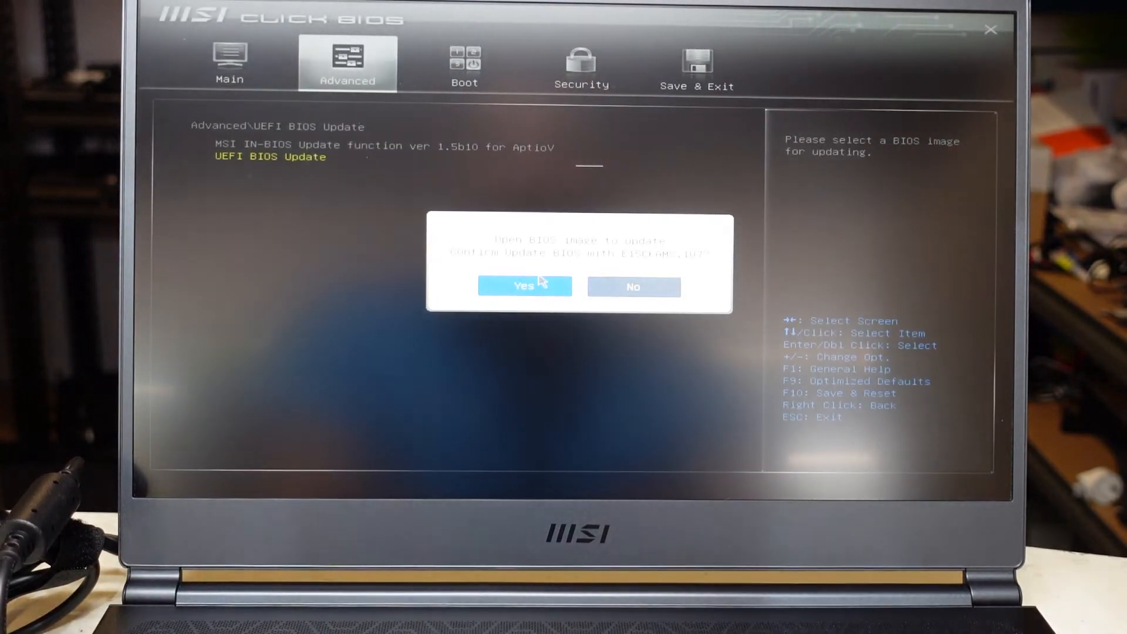
left_click(524, 285)
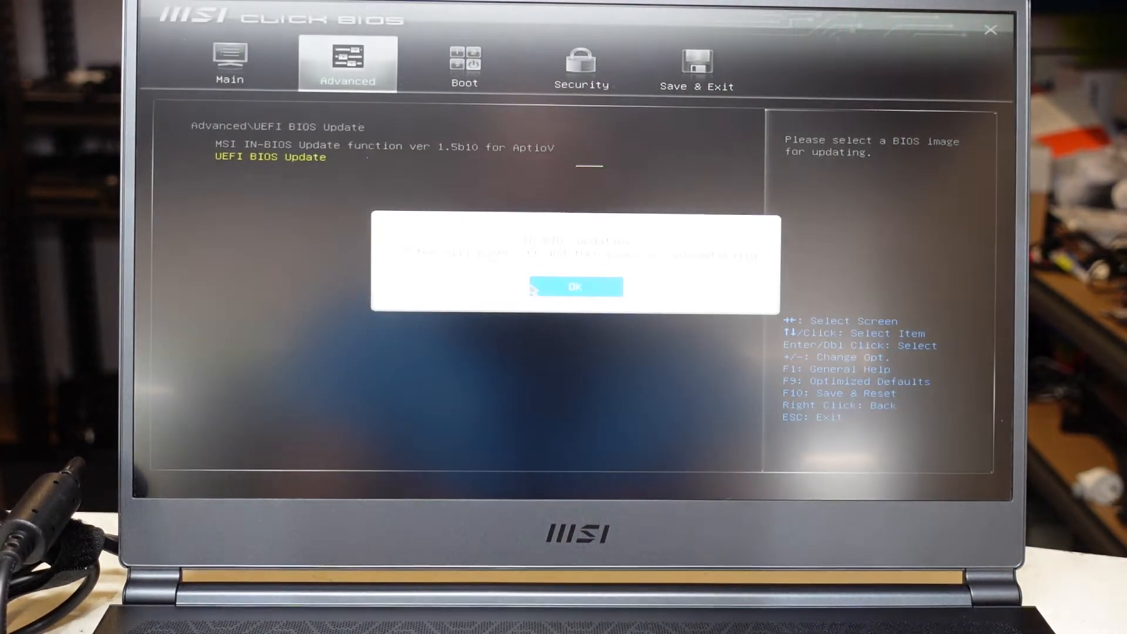
left_click(574, 287)
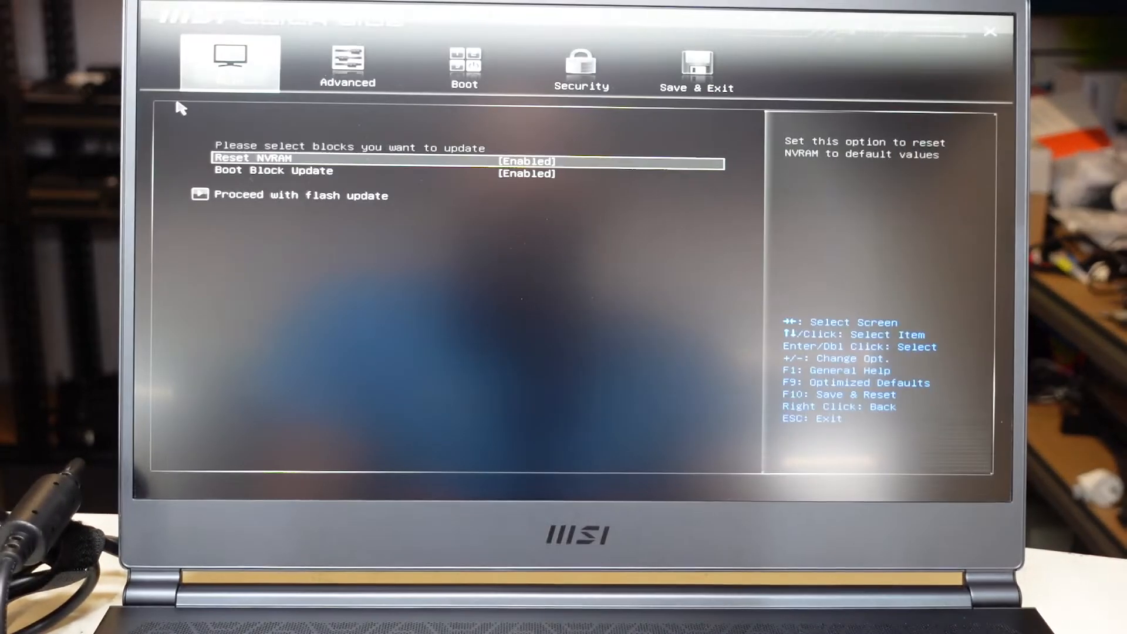